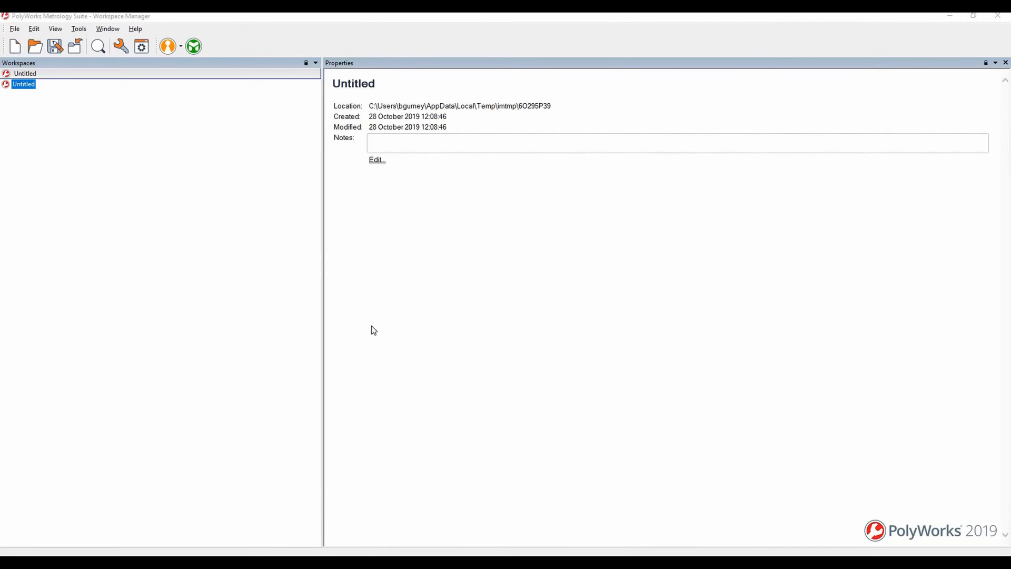
mouse_move(179, 56)
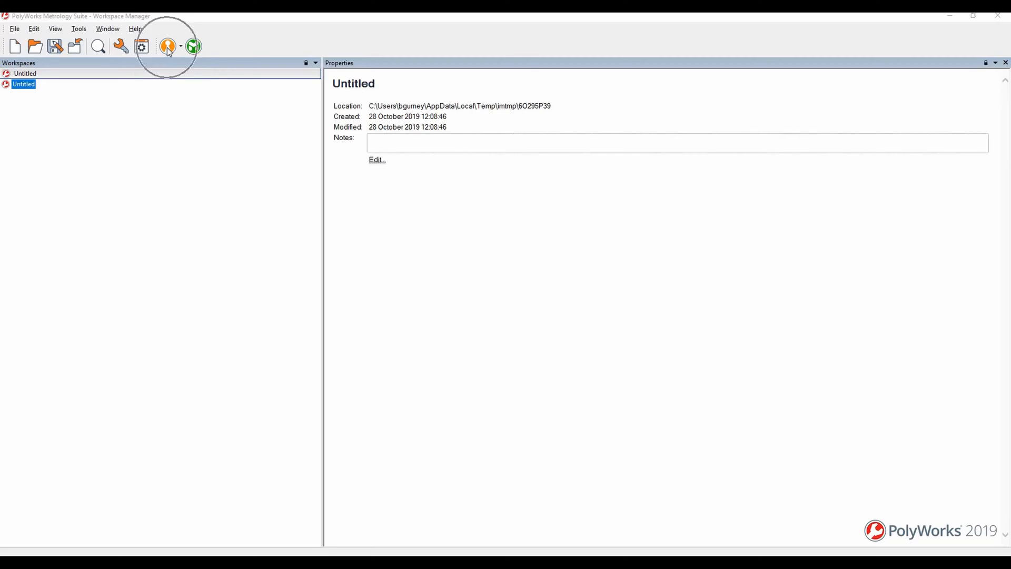
Launch a new PolyWorks|Inspector project from the Workspace Manager toolbar.
click(167, 45)
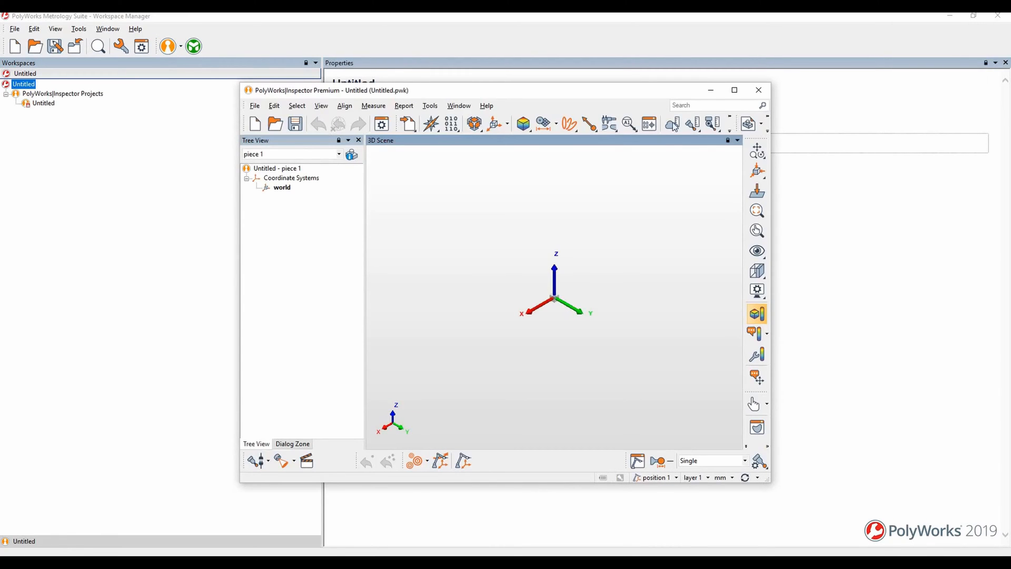
Maximize the Inspector window and start the Hexagon/Romer Absolute Arm scan for surface scan 1.
click(734, 90)
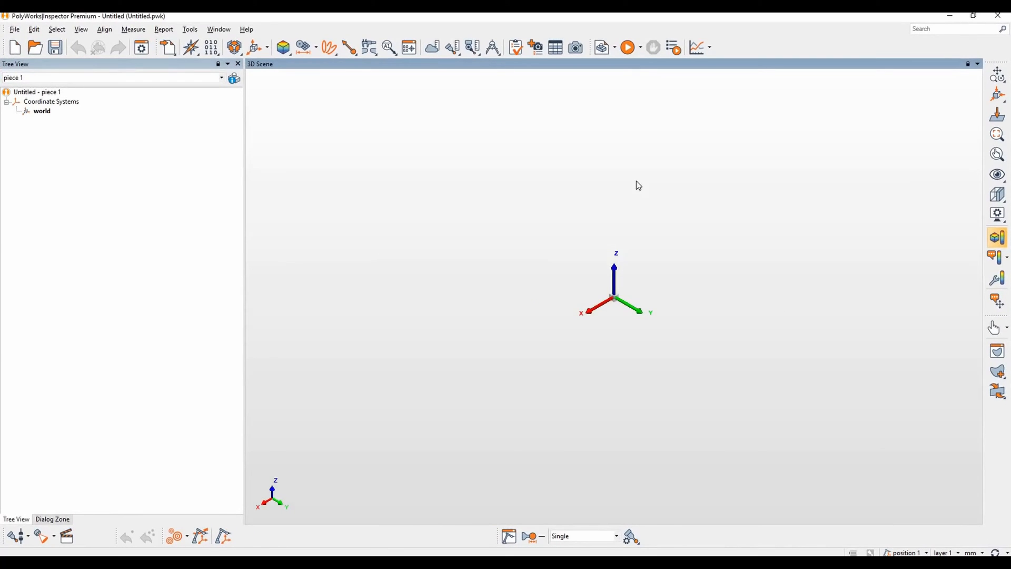
mouse_move(42, 535)
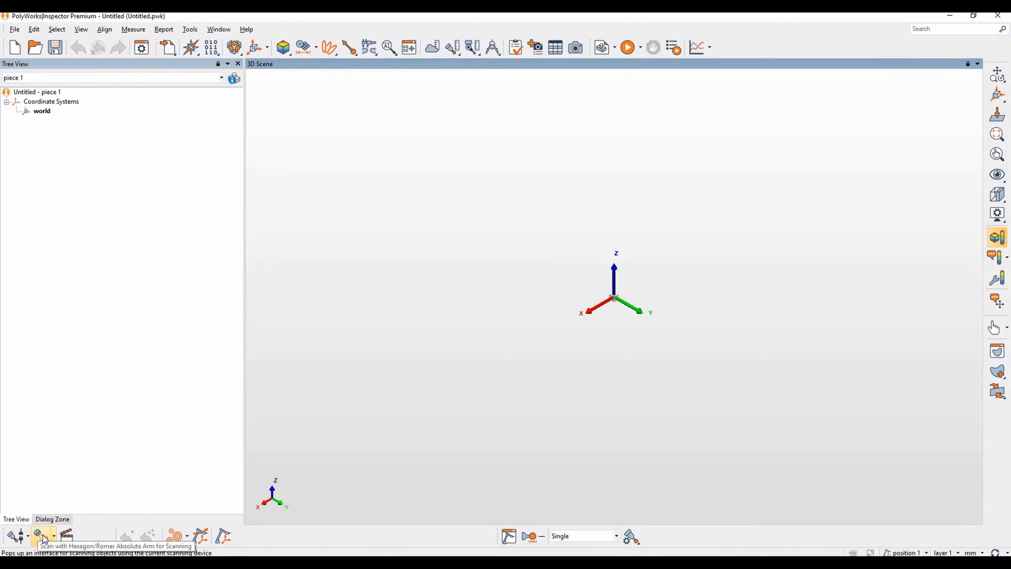
click(41, 536)
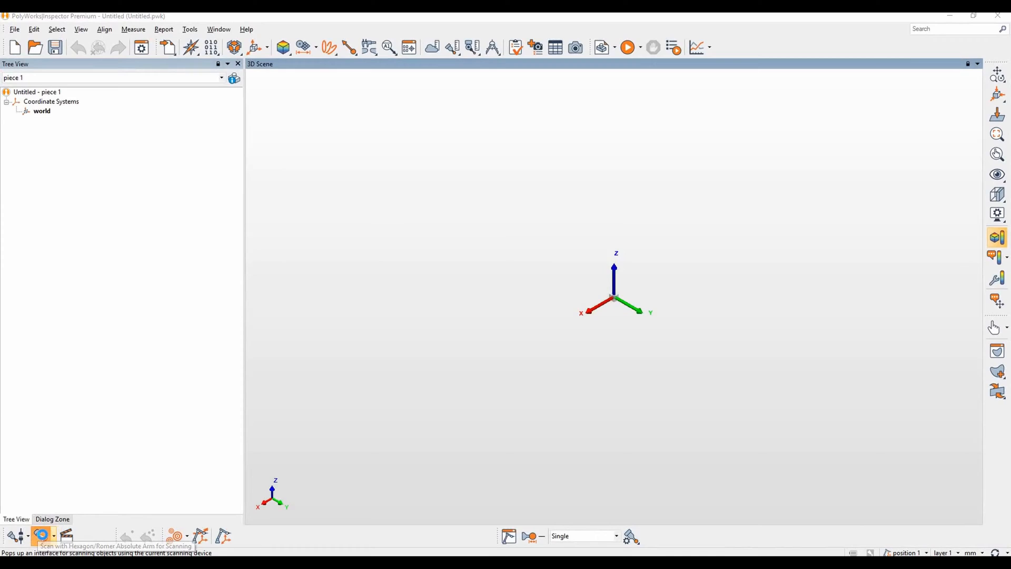
click(41, 536)
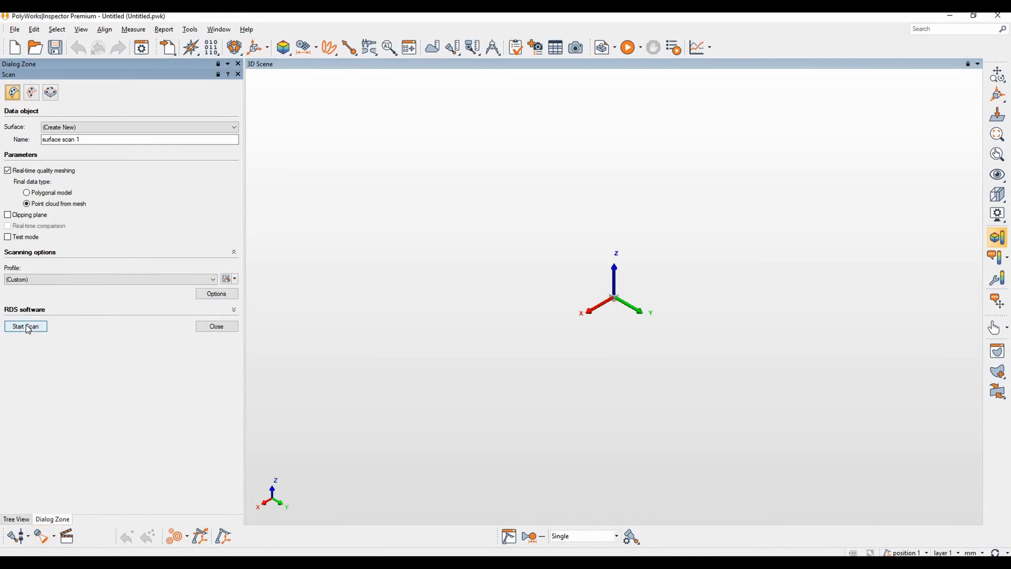
Start scanning the part with the arm into surface scan 1.
click(26, 326)
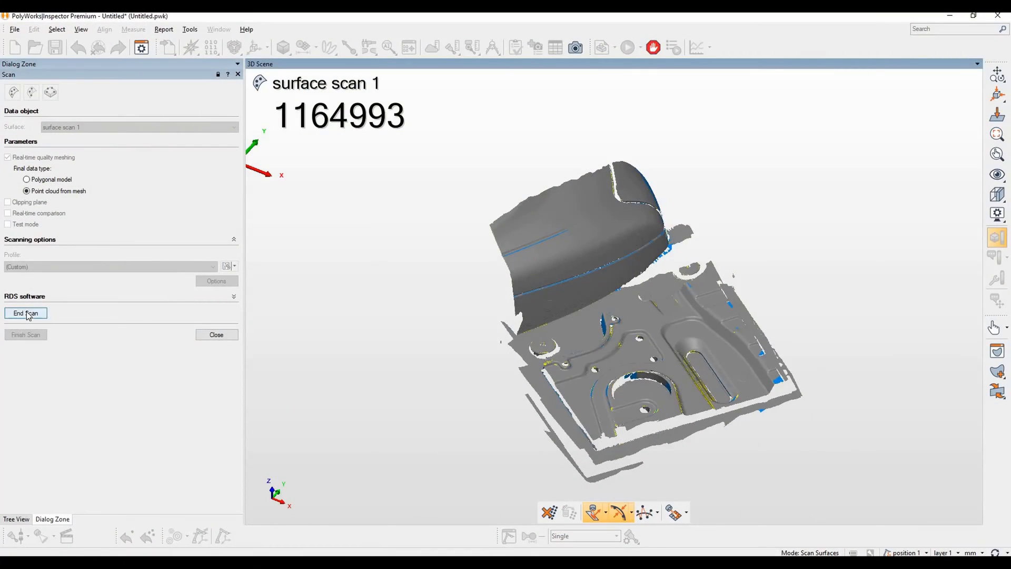
End and finish the scan as surface scan 1, then close the Scan dialog.
click(25, 313)
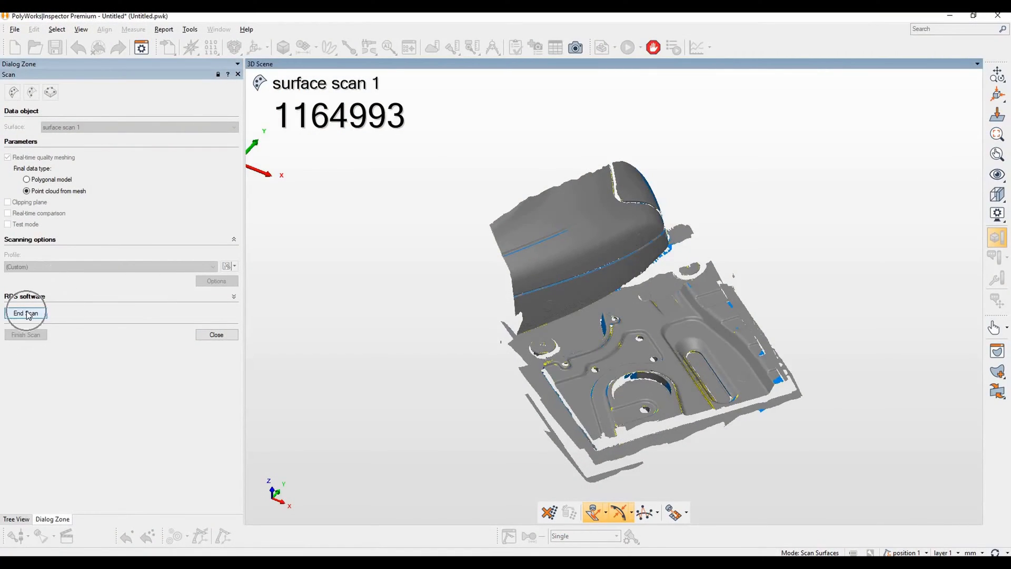
click(25, 313)
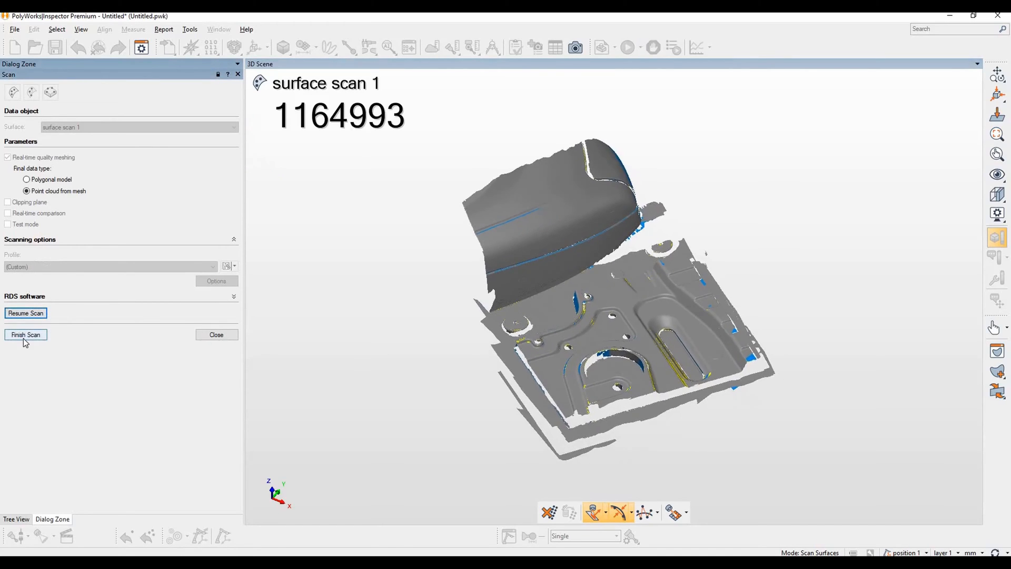
click(25, 334)
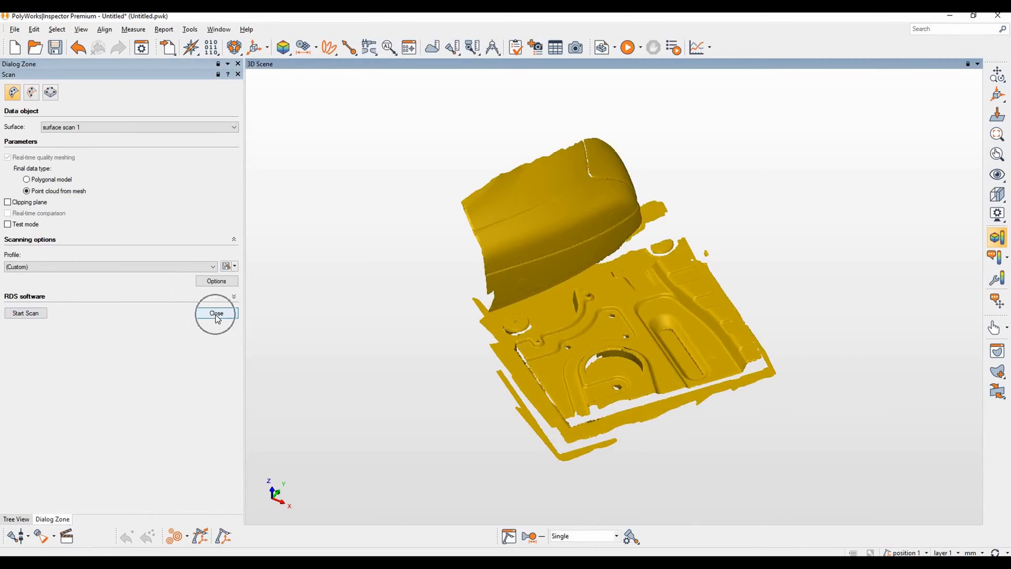
click(215, 314)
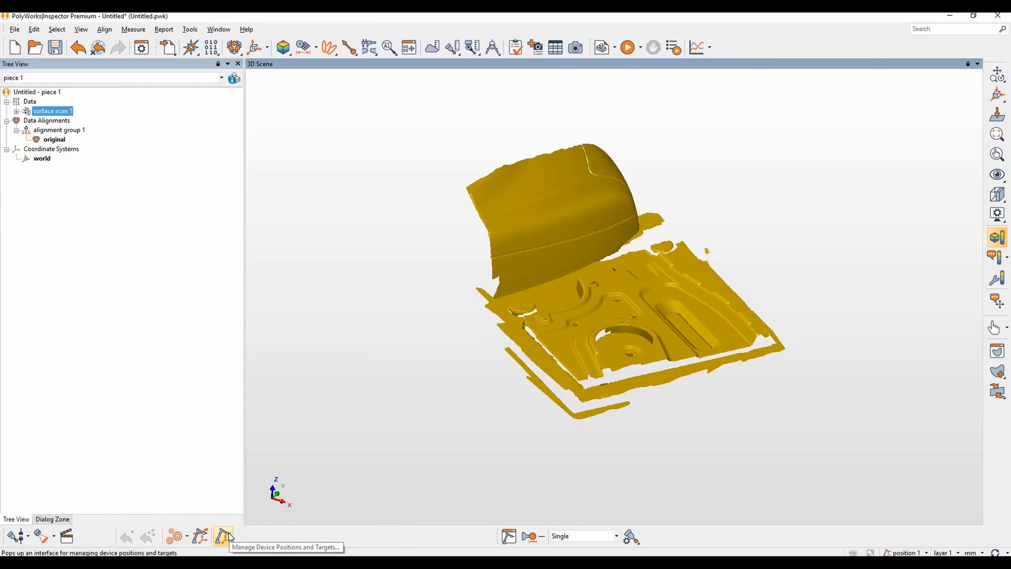
mouse_move(197, 72)
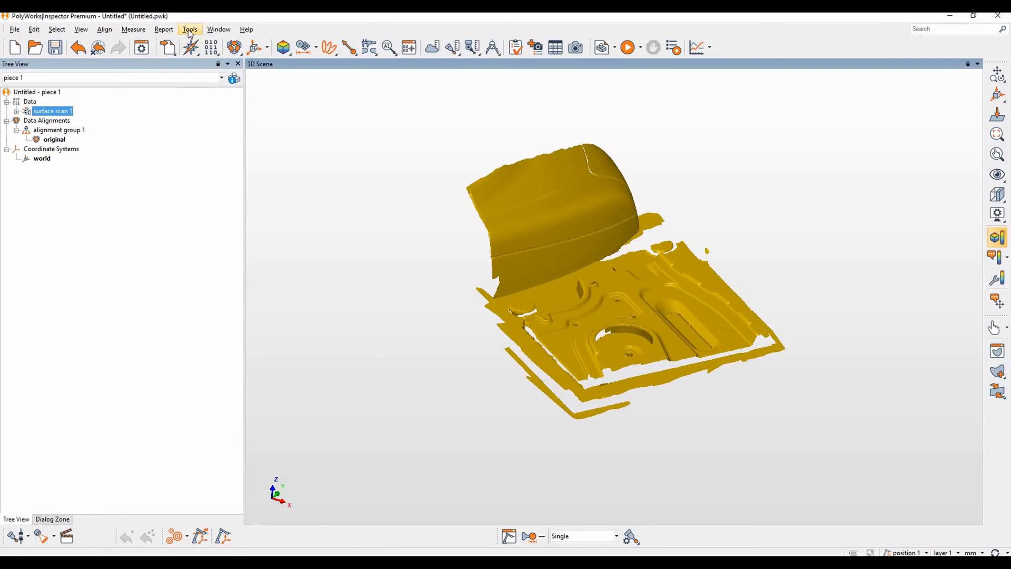
Browse the Tools > Device Positions commands.
click(189, 30)
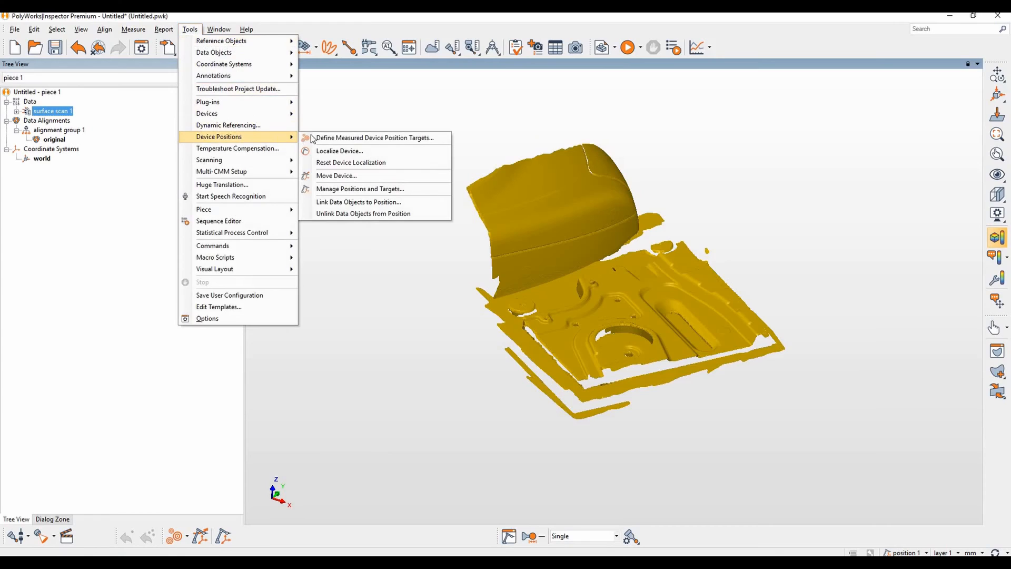
mouse_move(373, 137)
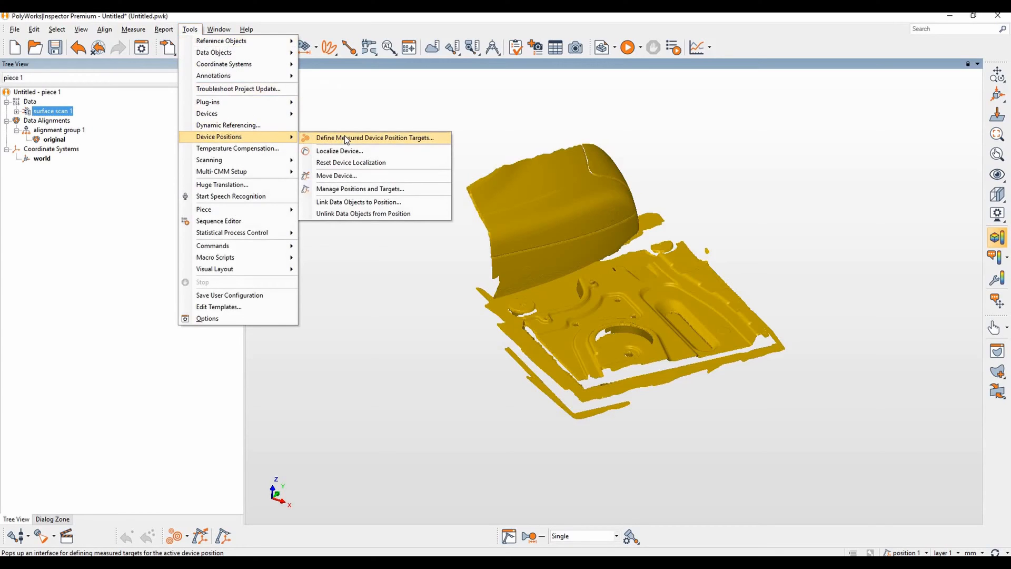
mouse_move(341, 151)
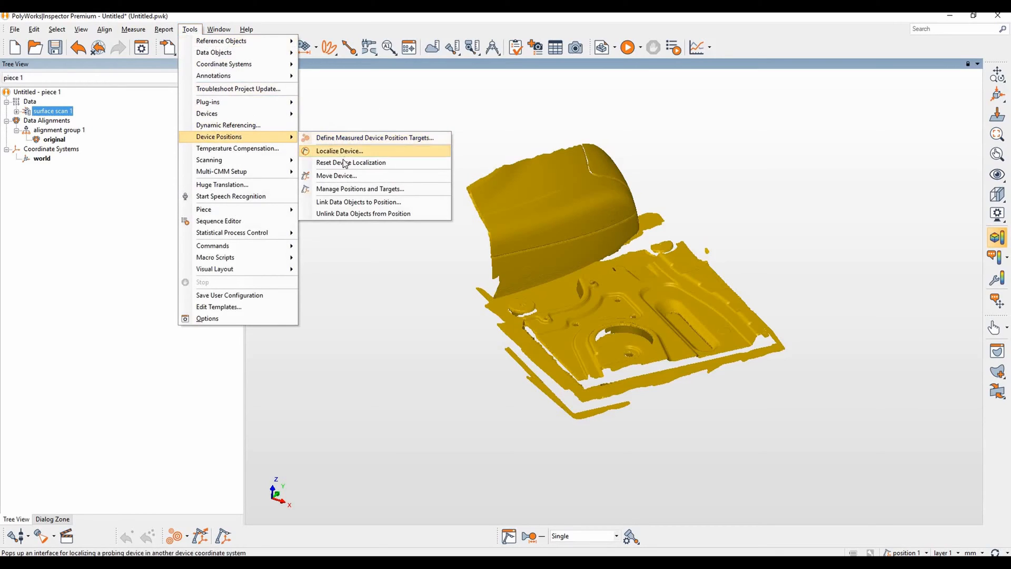
mouse_move(335, 176)
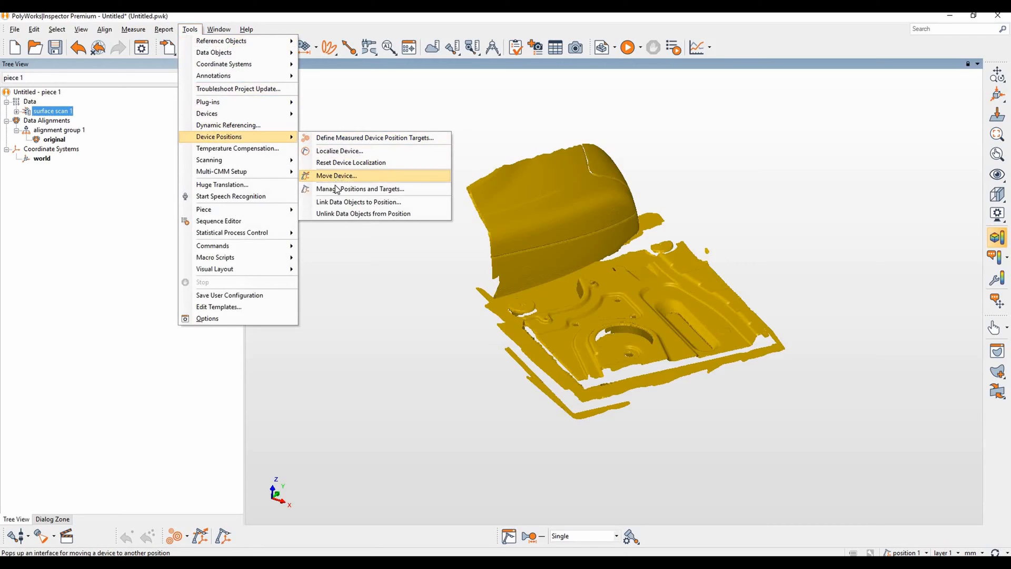
mouse_move(360, 189)
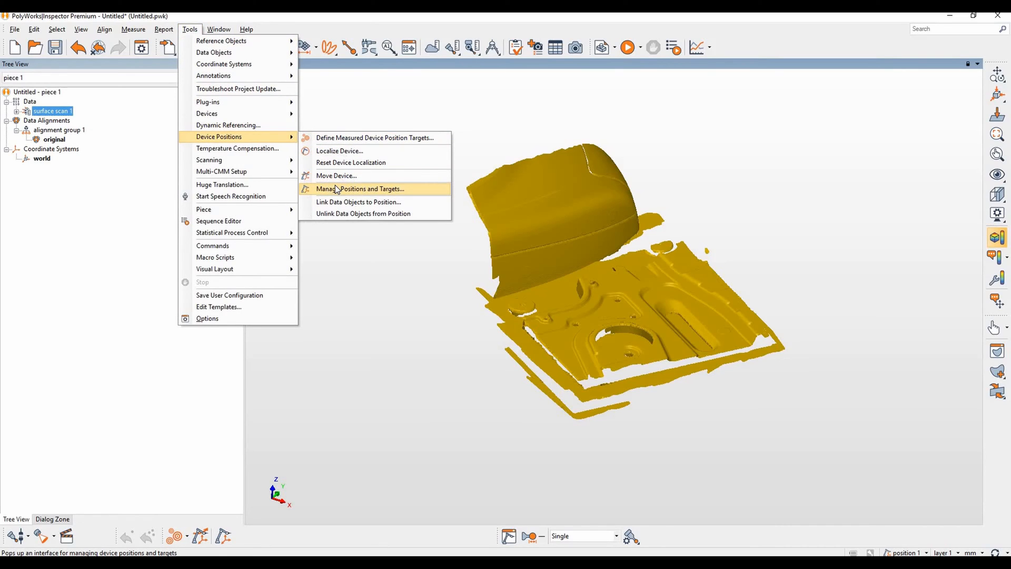
mouse_move(374, 137)
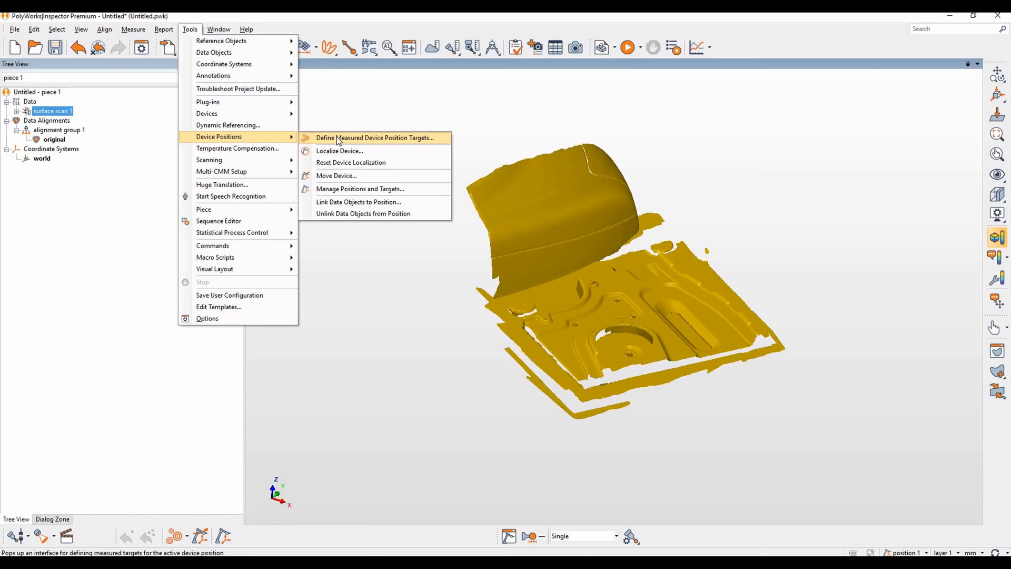
Define measured device position targets for position 1 using the Probe method, Uncompensated submethod.
click(375, 137)
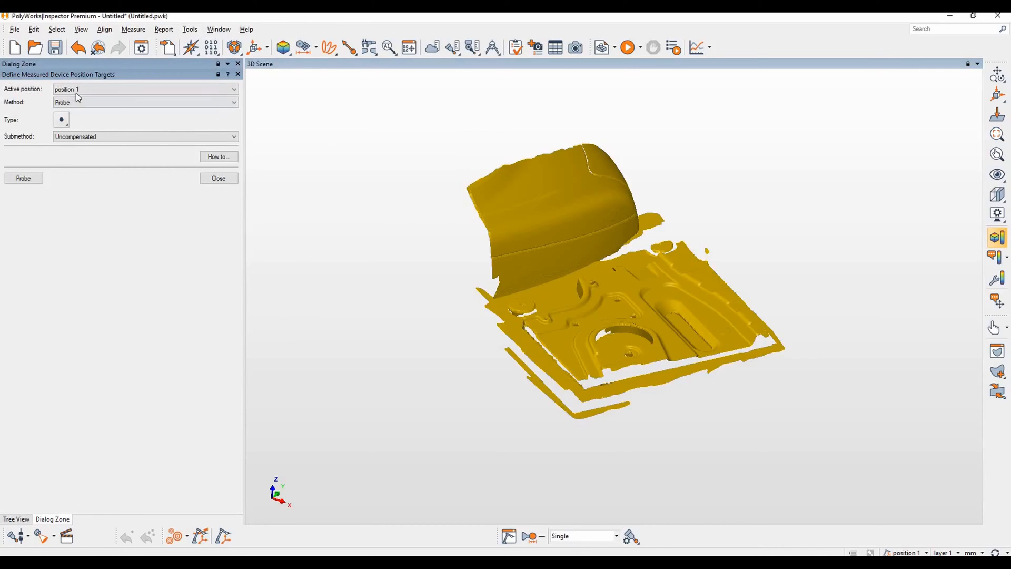
click(144, 88)
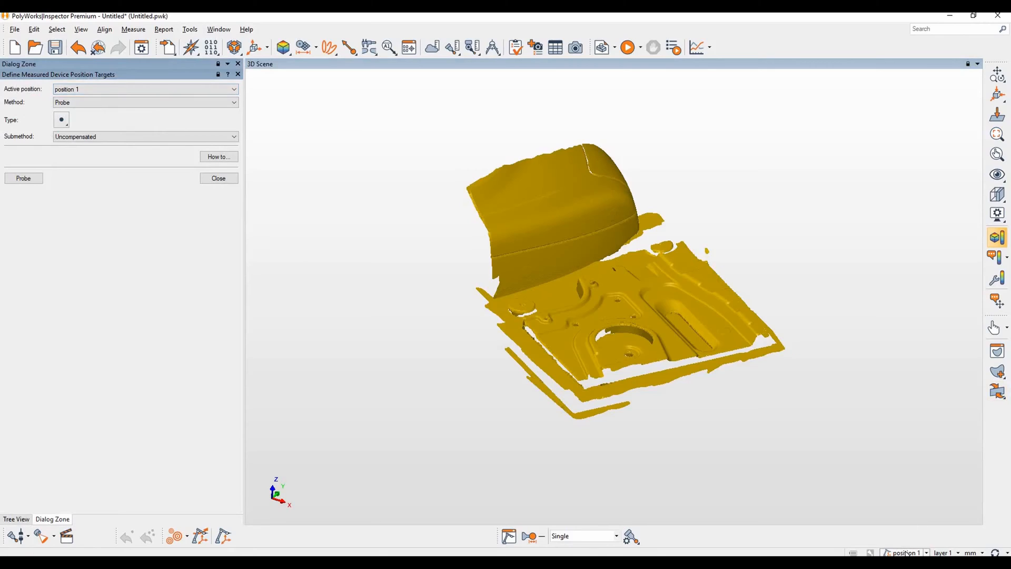
mouse_move(906, 551)
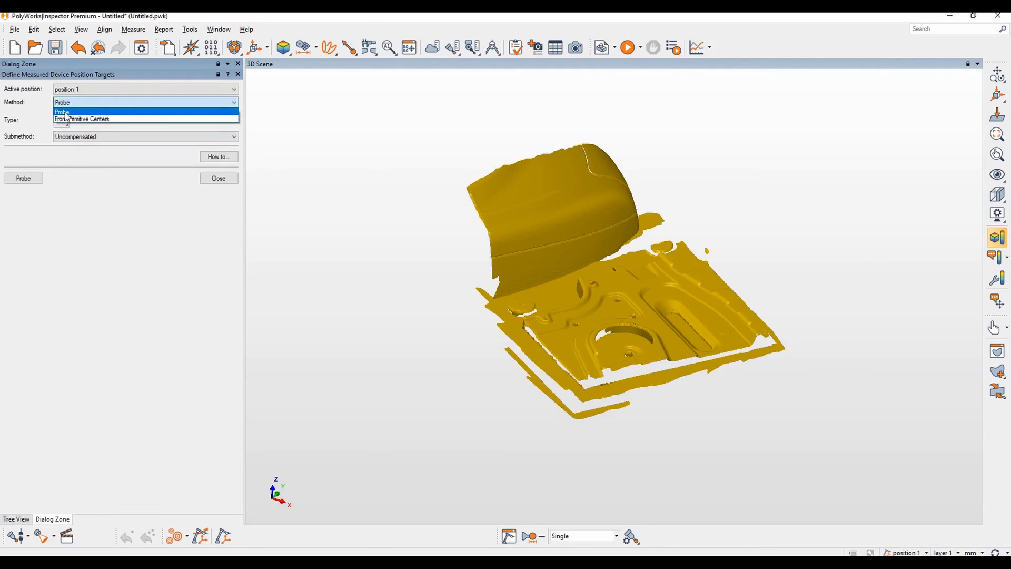
mouse_move(82, 119)
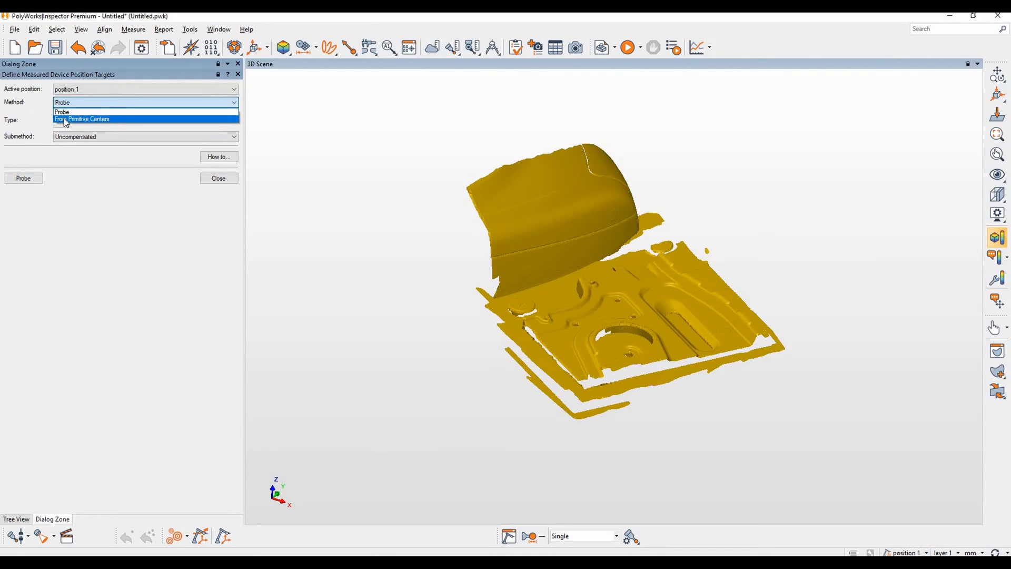
mouse_move(65, 111)
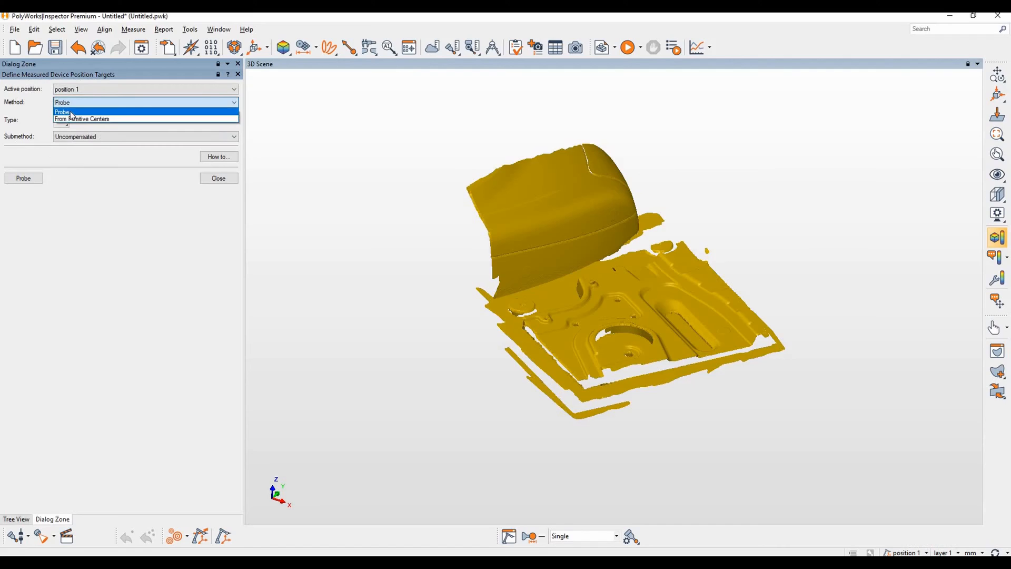
click(62, 111)
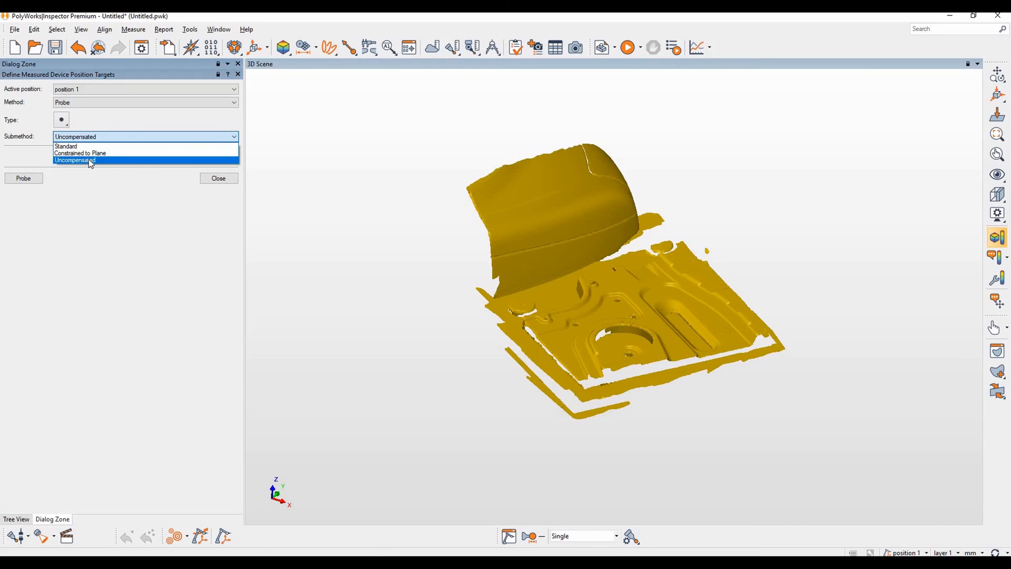
click(75, 160)
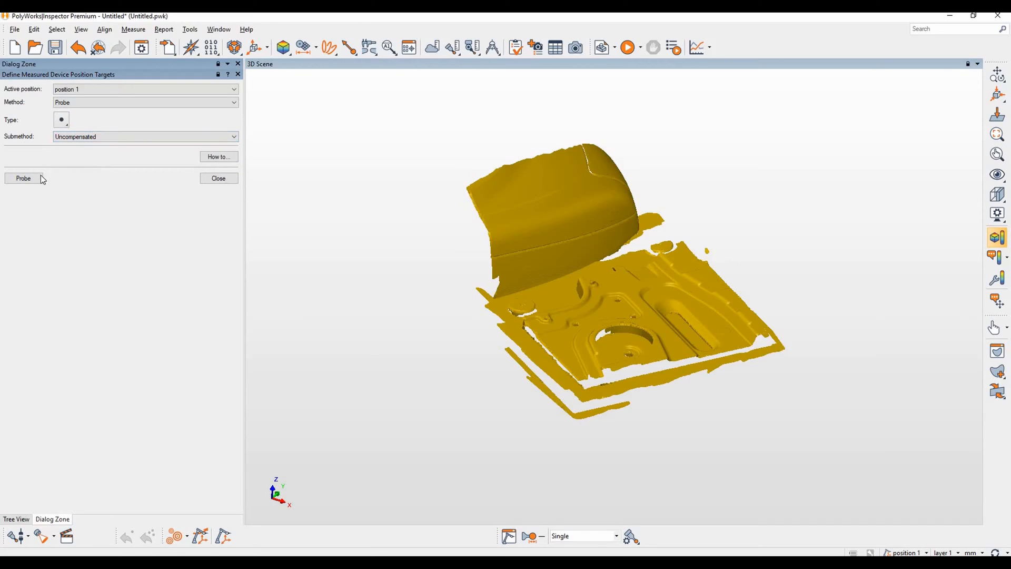
click(23, 178)
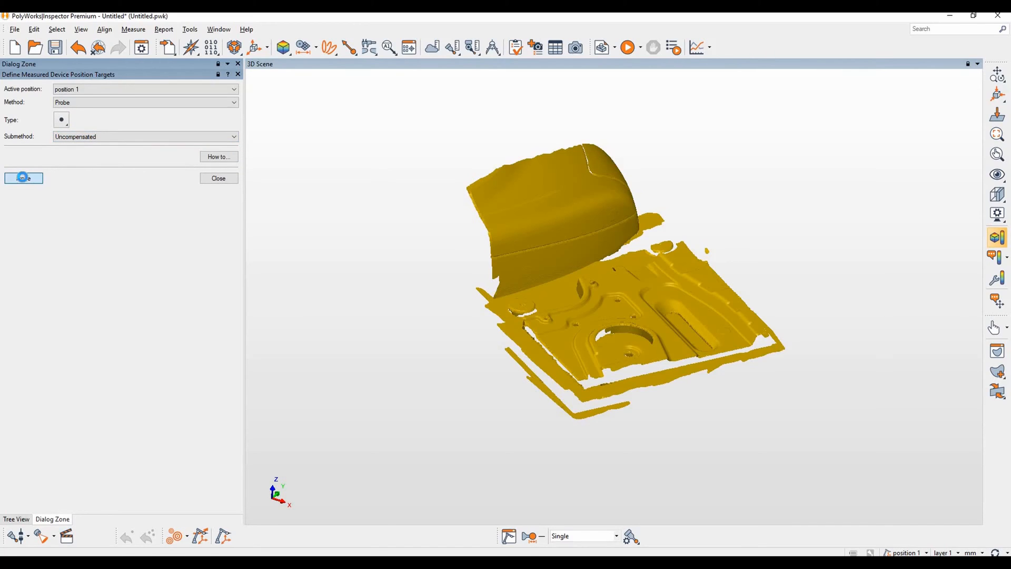
Probe the four targets tgt 1–4 for position 1 and close the target-definition dialog.
click(23, 178)
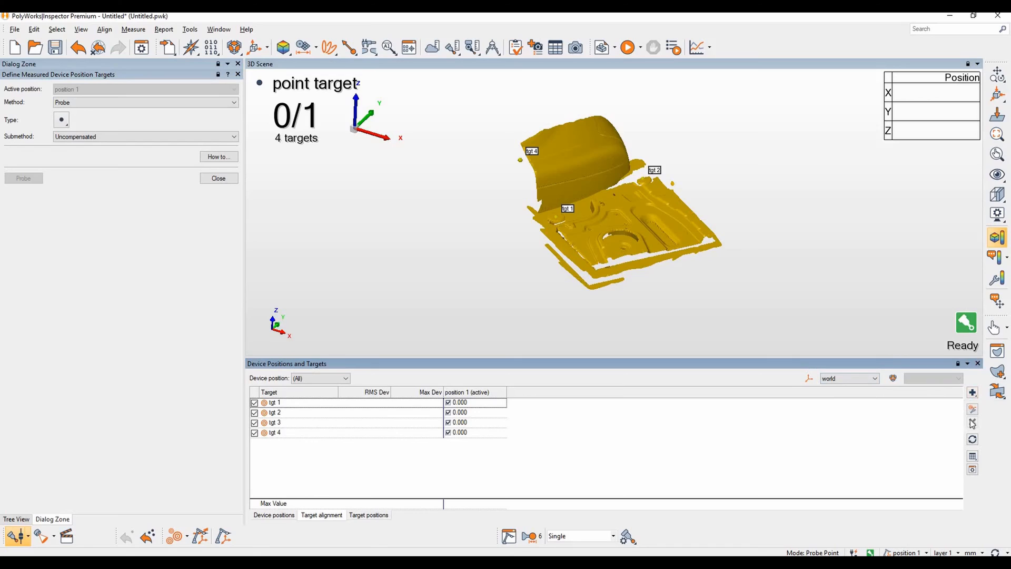
mouse_move(972, 425)
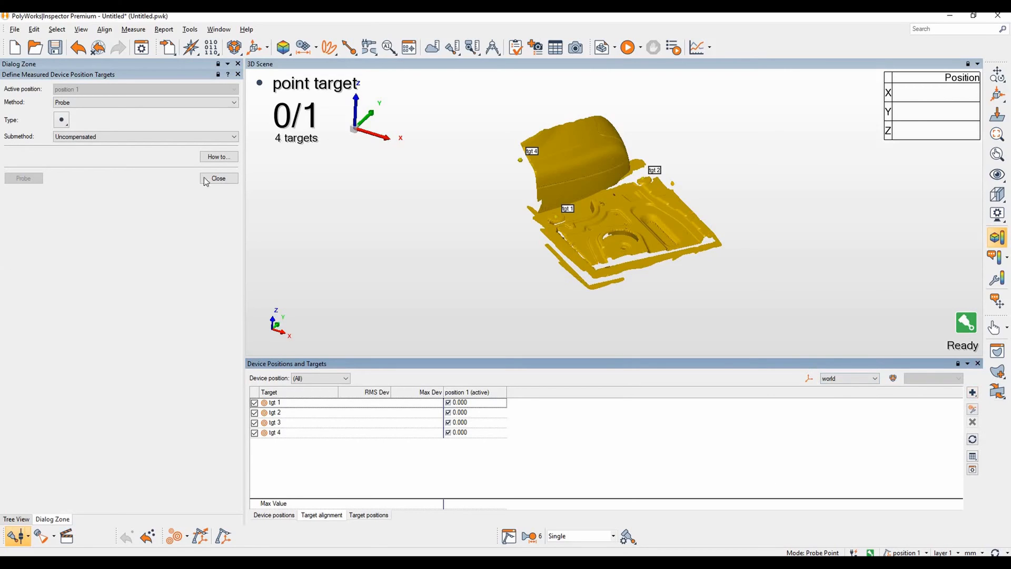
click(217, 178)
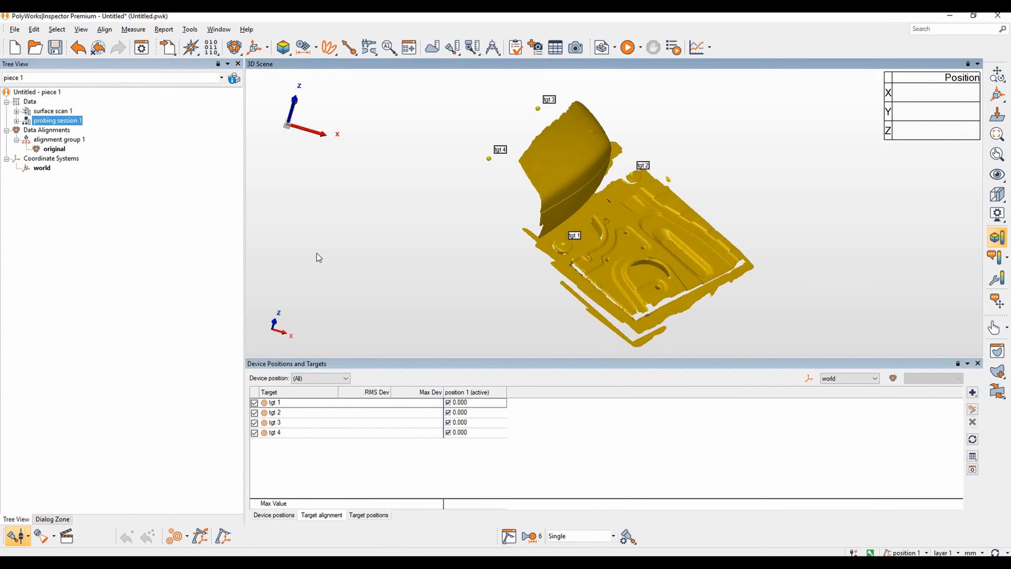
mouse_move(205, 305)
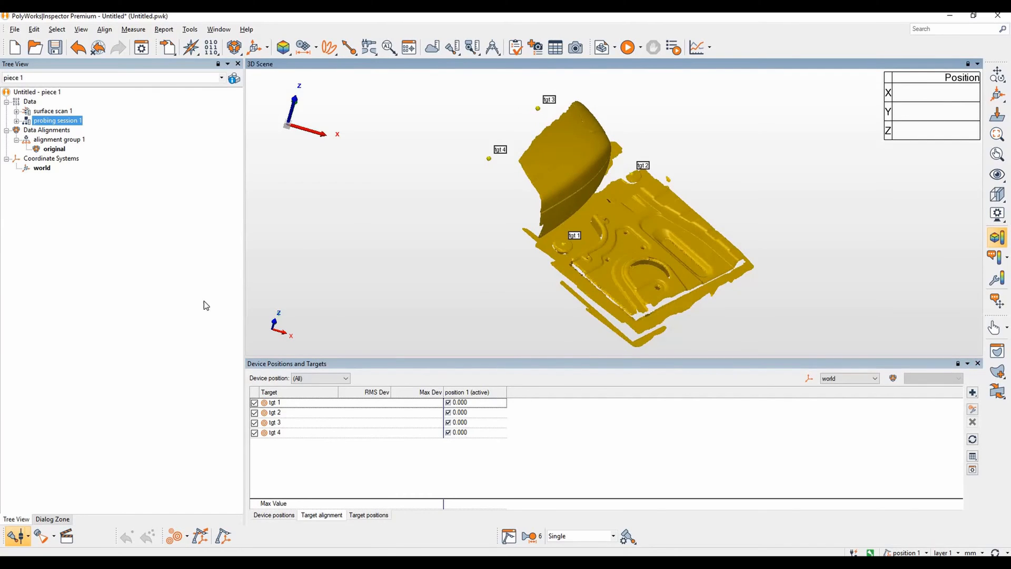
mouse_move(200, 537)
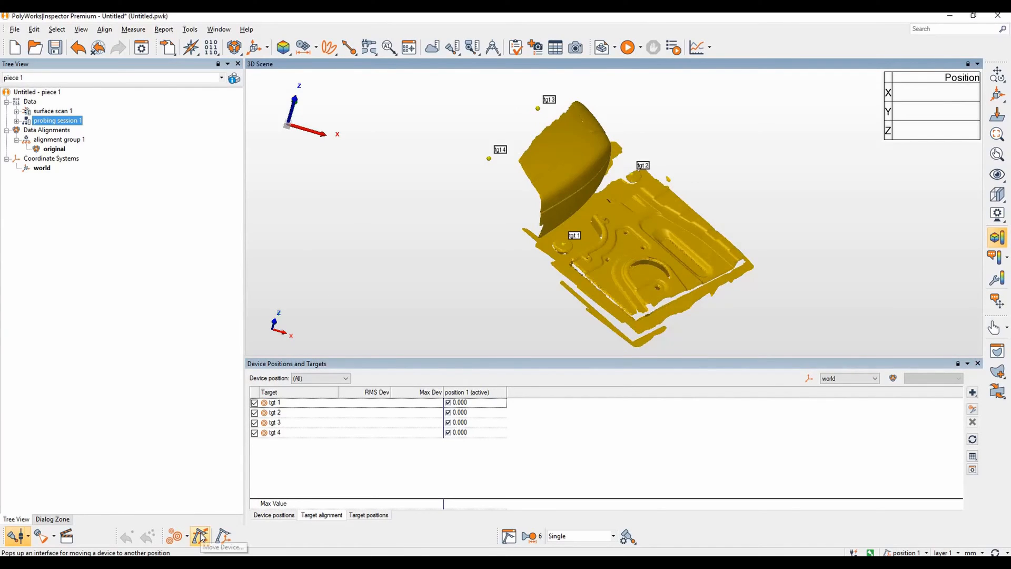
mouse_move(200, 536)
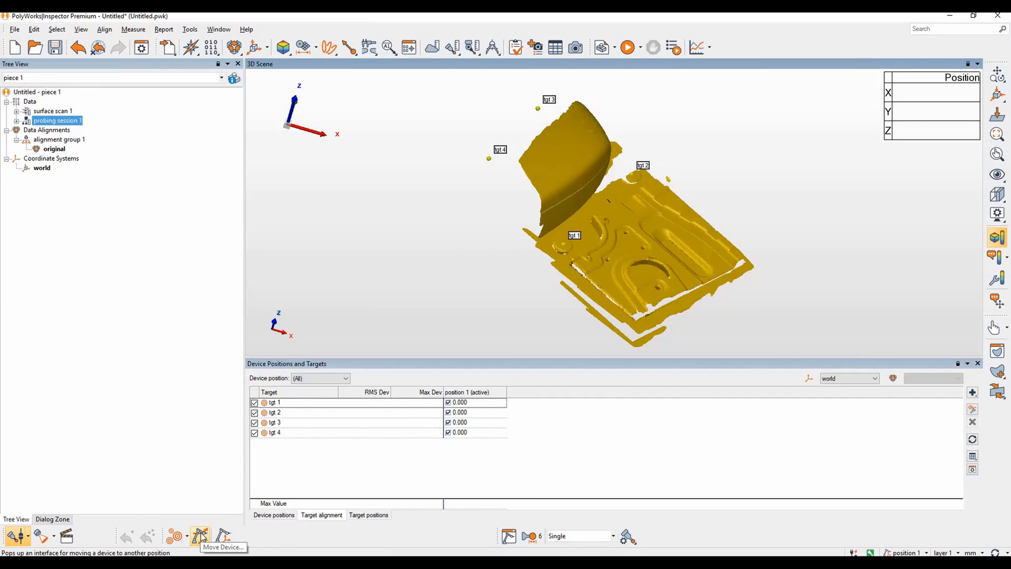
Move the device to a new position named position 2 with Targets as the alignment method.
click(200, 536)
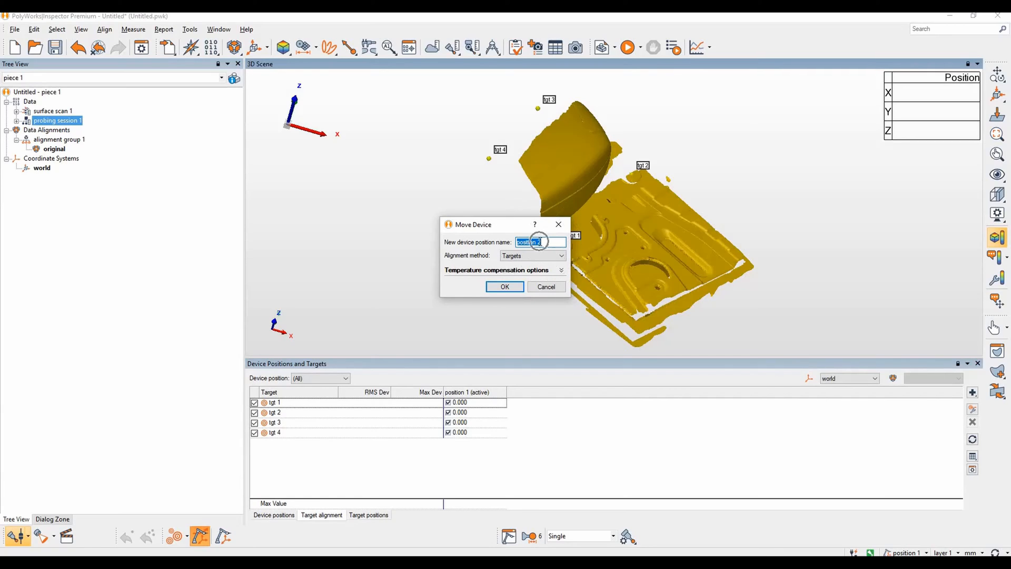
click(559, 255)
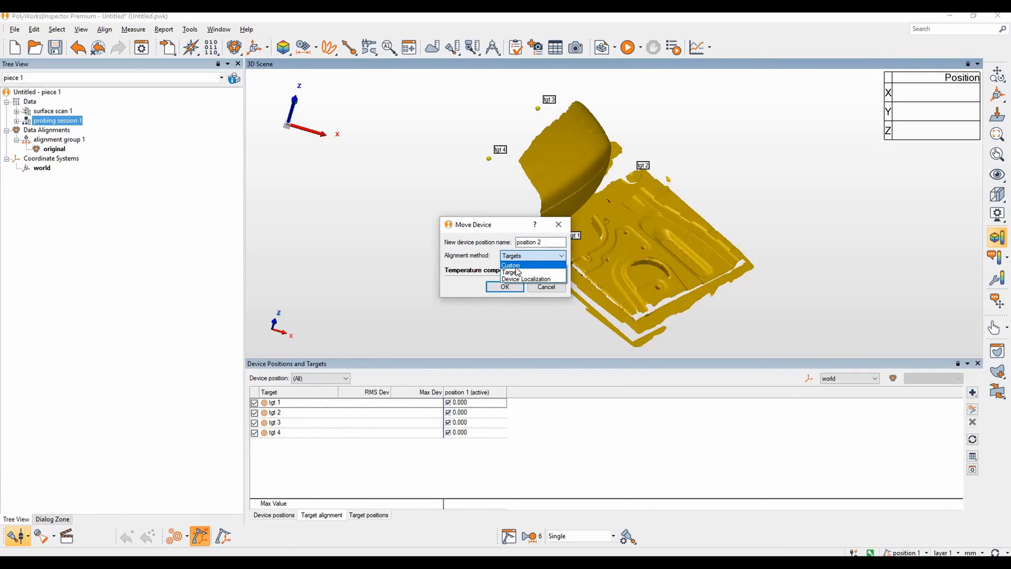
click(510, 271)
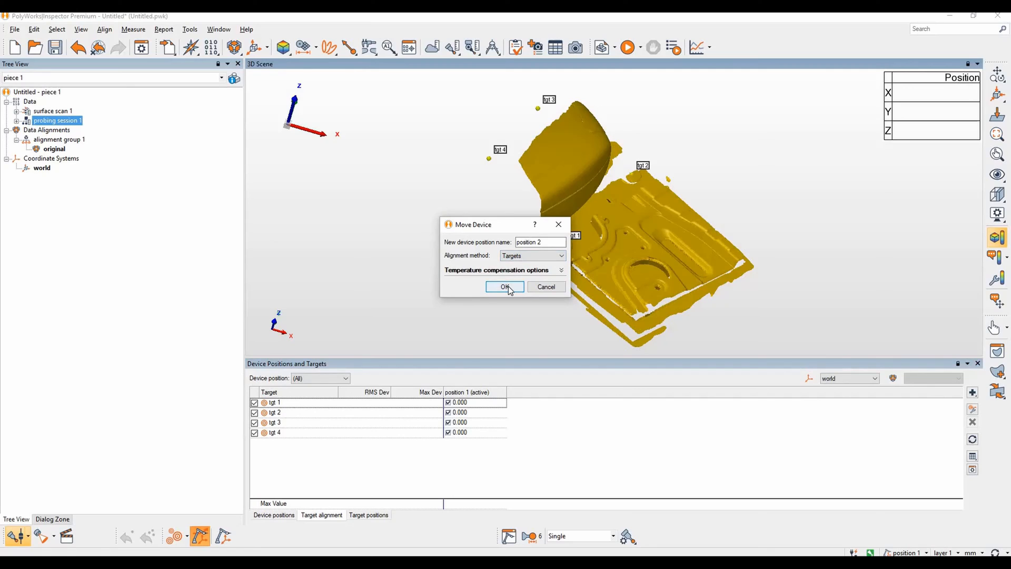
click(505, 286)
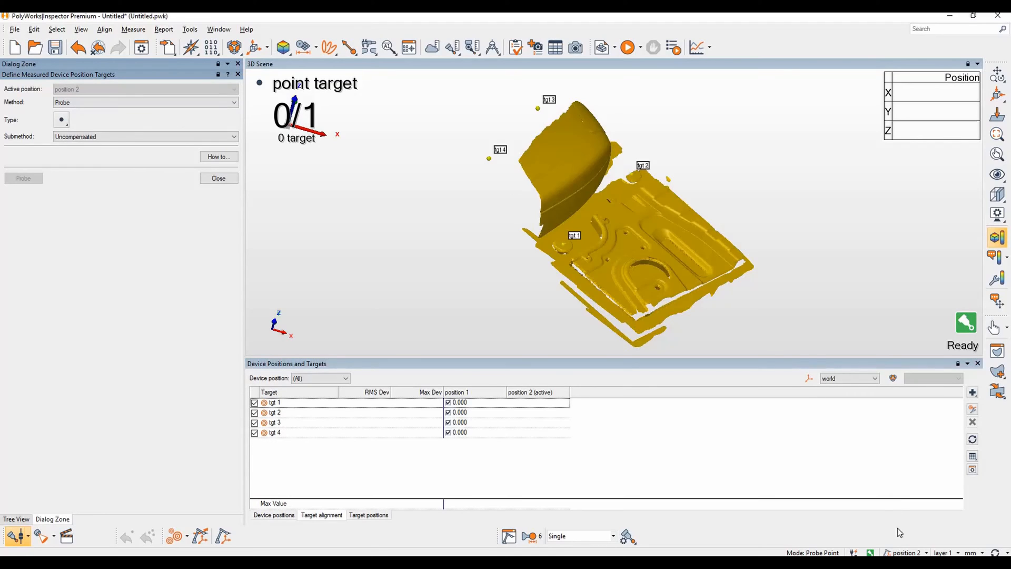
mouse_move(899, 535)
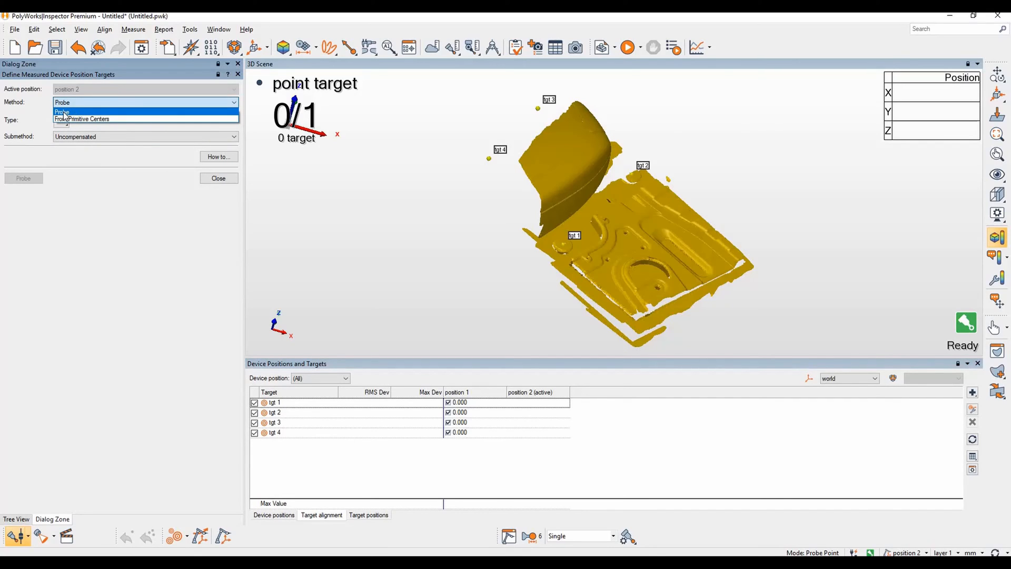
Keep Probe method and single-point target type, then probe tgt 1–4 from position 2.
click(61, 111)
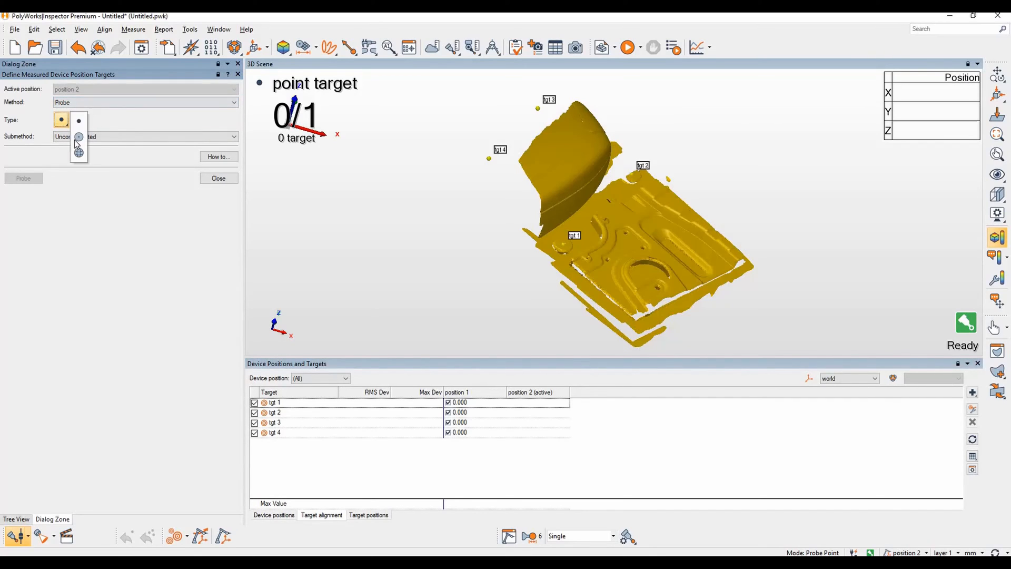
click(61, 119)
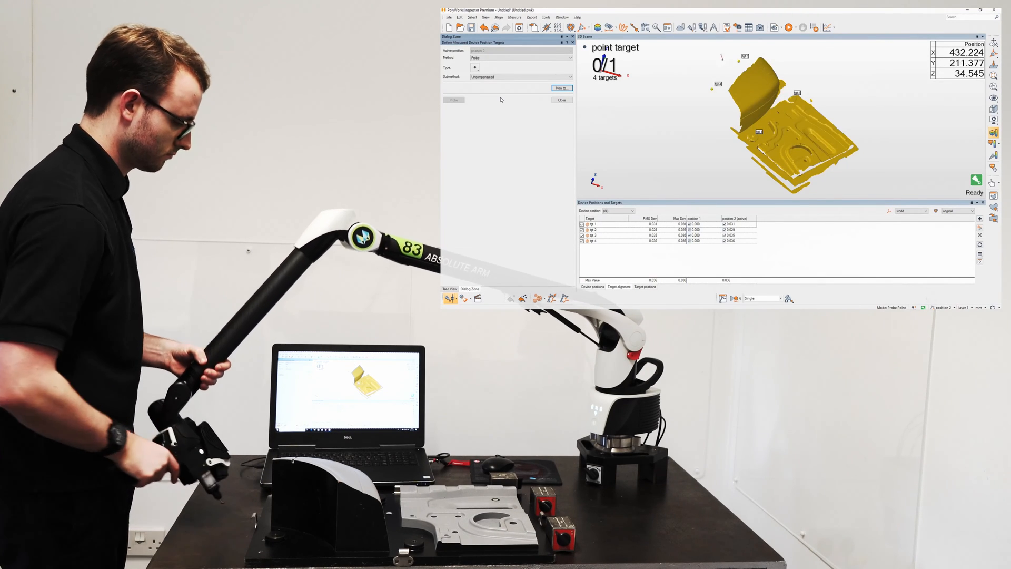
Close the Device Positions and Targets pane and the target-definition dialog, leaving probing session 2 listed.
click(986, 9)
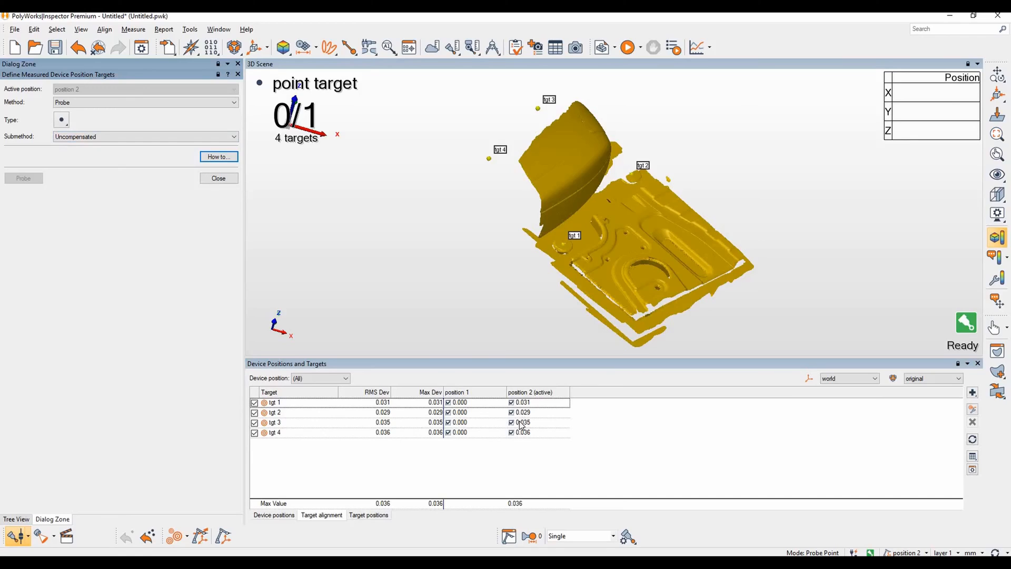
mouse_move(524, 457)
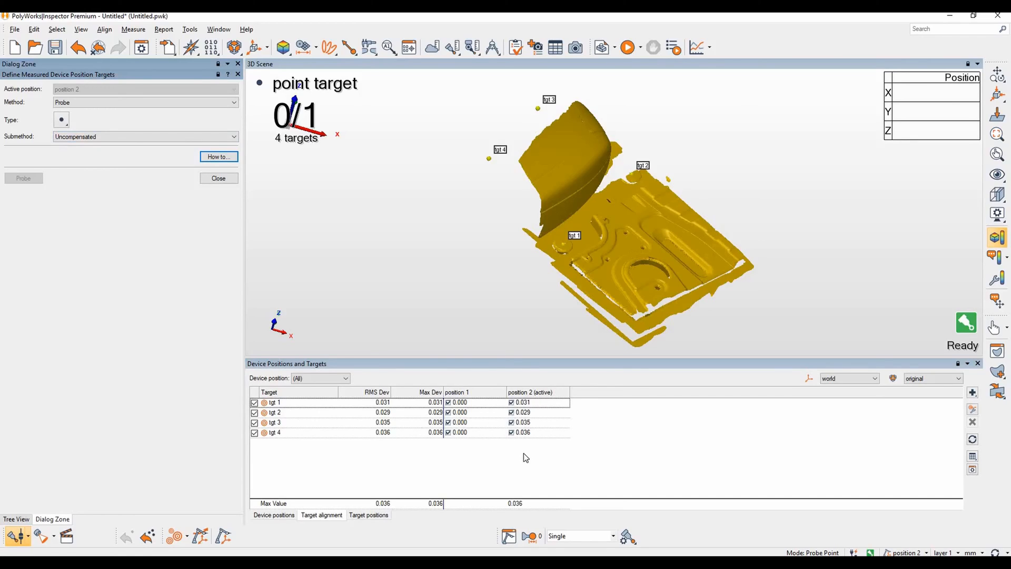
mouse_move(516, 506)
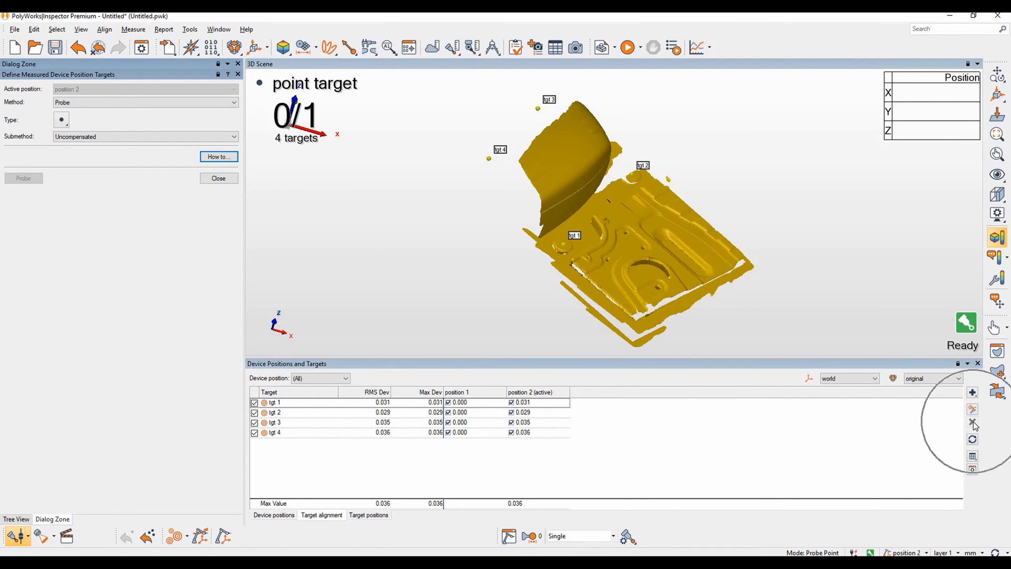
mouse_move(772, 389)
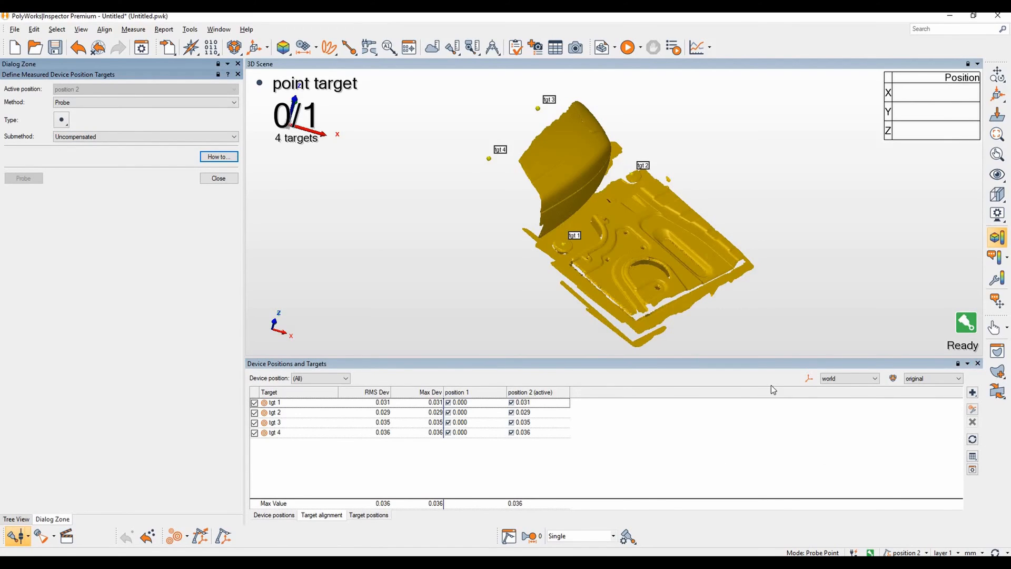
mouse_move(978, 363)
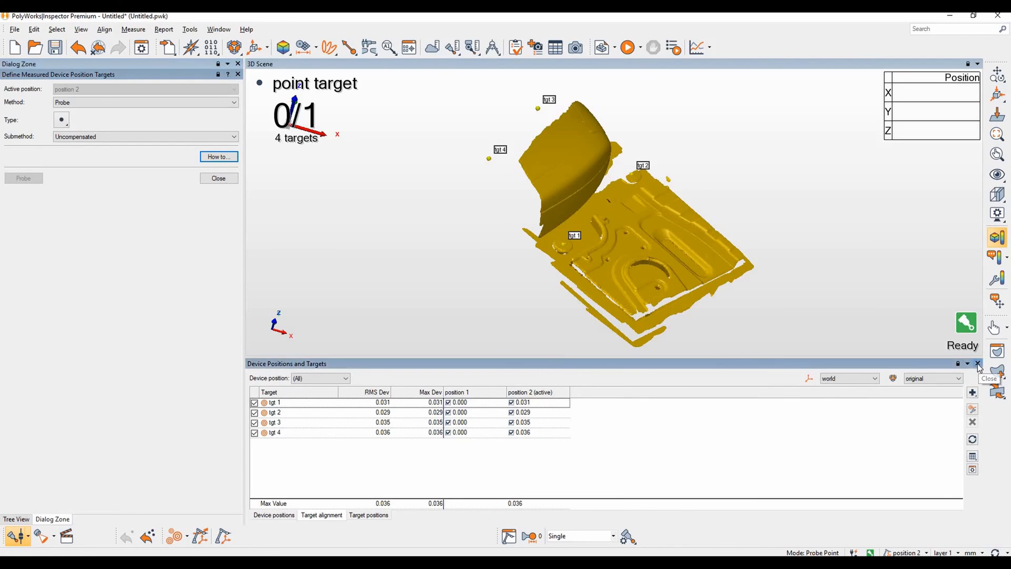
click(986, 363)
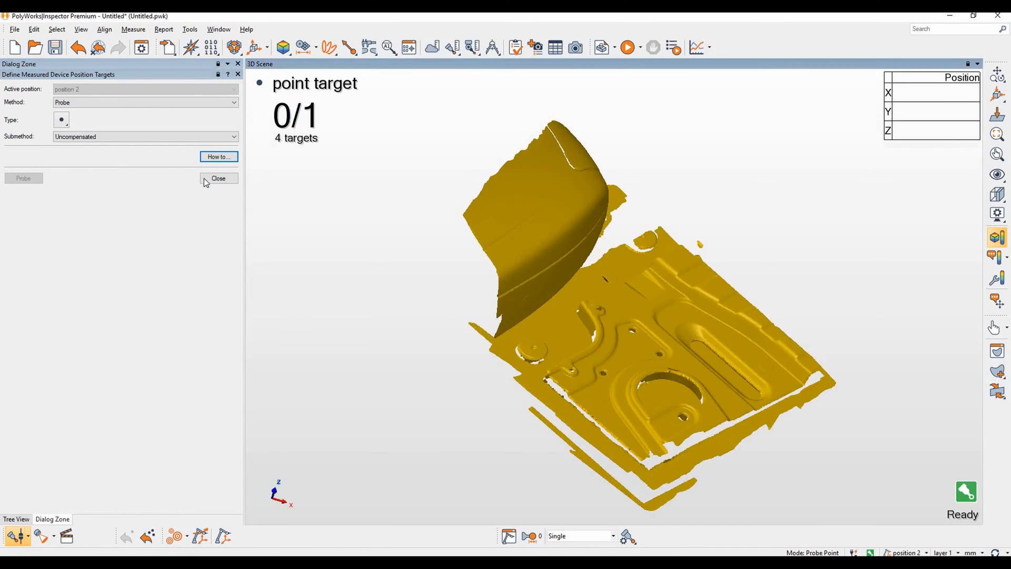
click(218, 178)
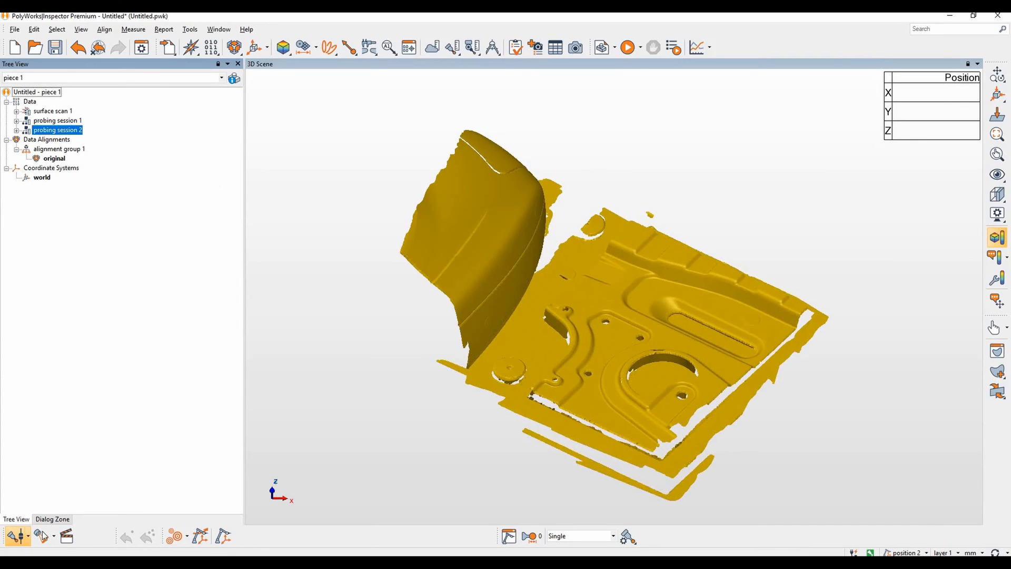
mouse_move(41, 536)
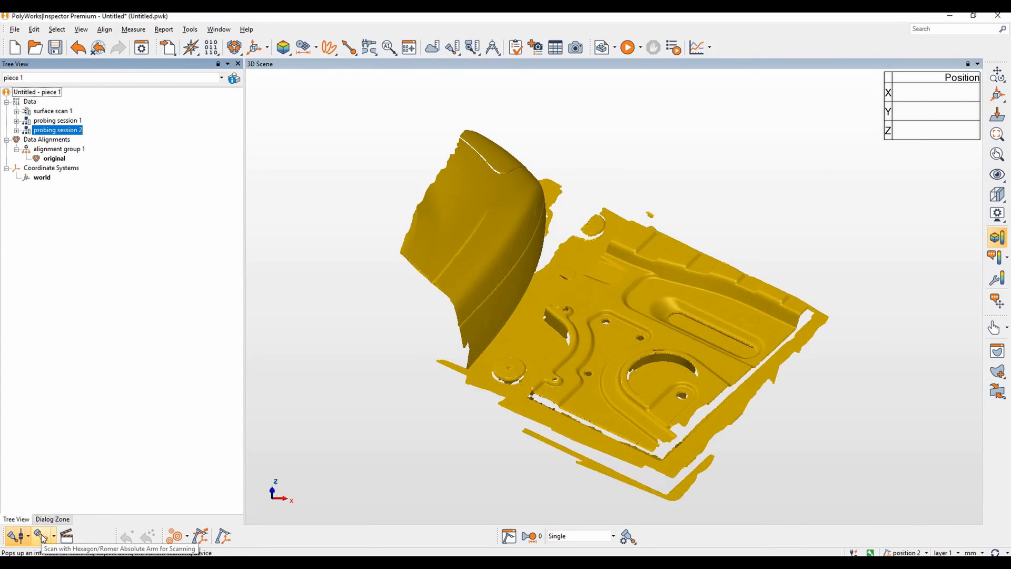
Capture surface scan 2 of the part from device position 2 with the Absolute Arm.
click(42, 537)
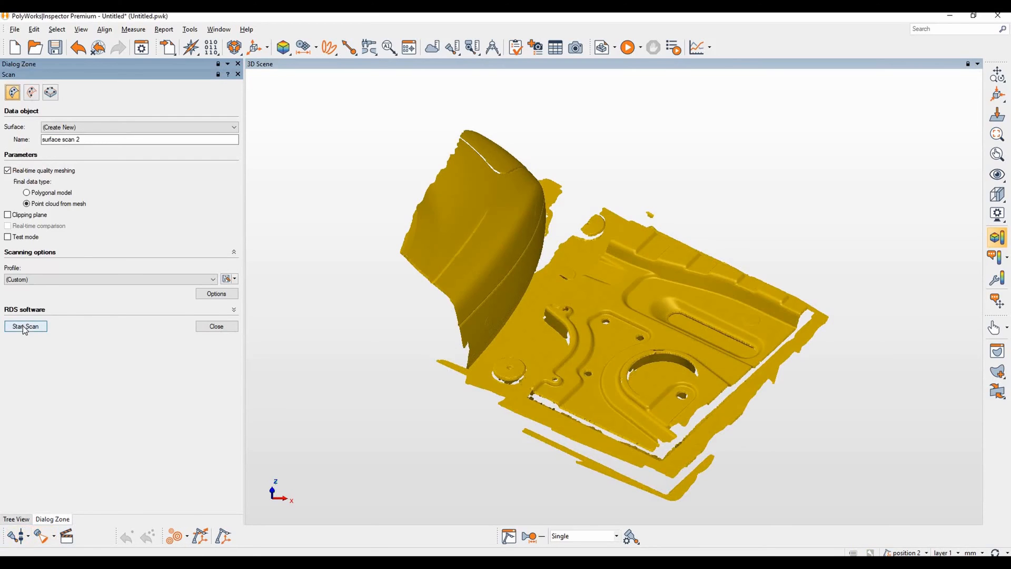
click(25, 325)
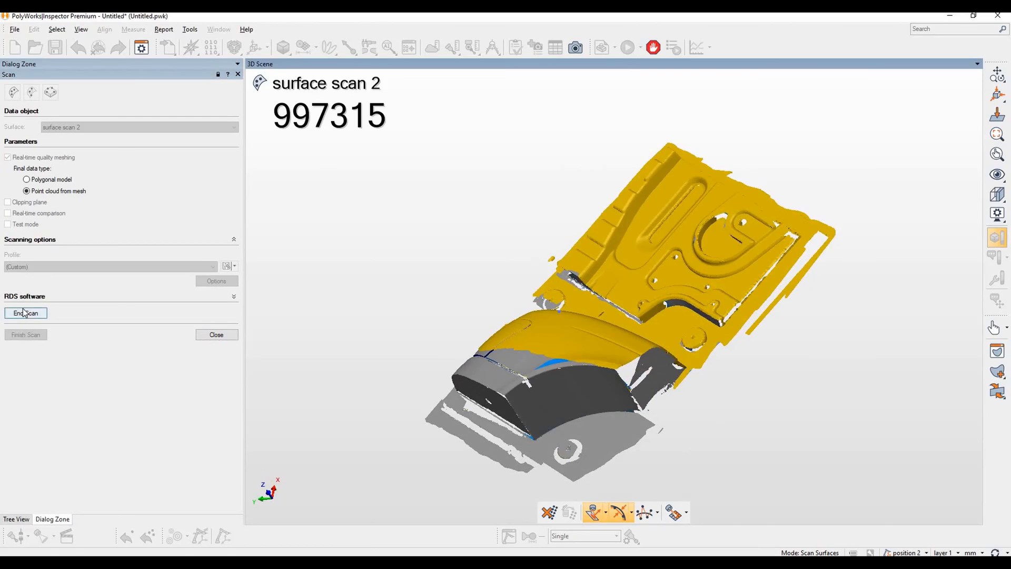
click(25, 313)
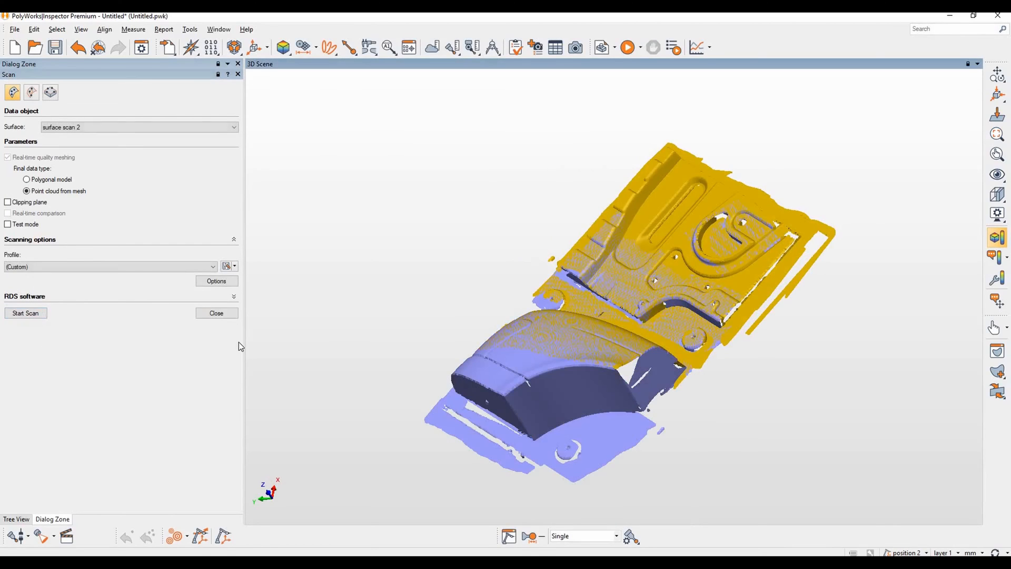
Close the Scan dialog and show the device positions and targets table with deviations near 0.03.
click(216, 313)
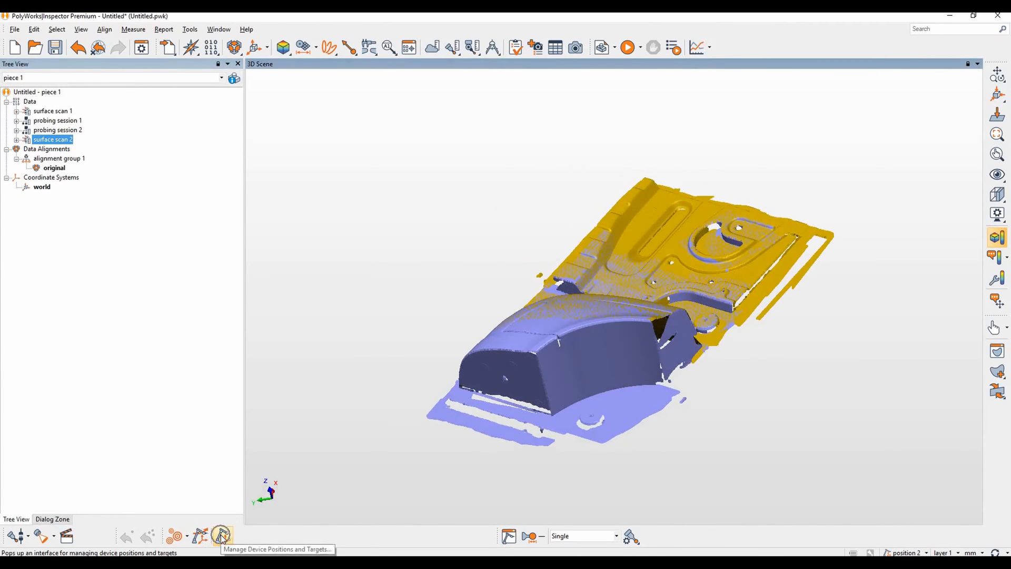
click(221, 536)
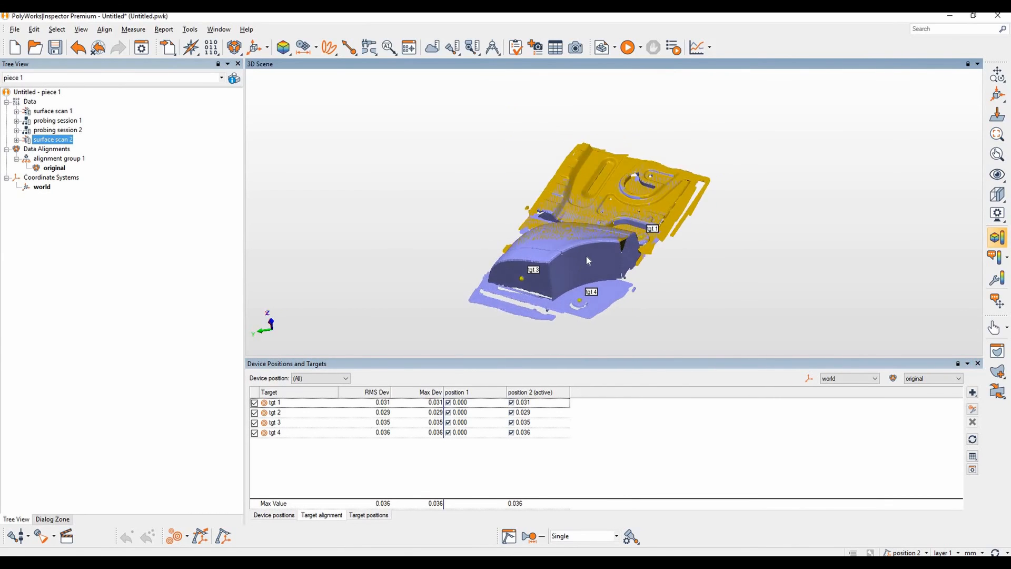
mouse_move(955, 332)
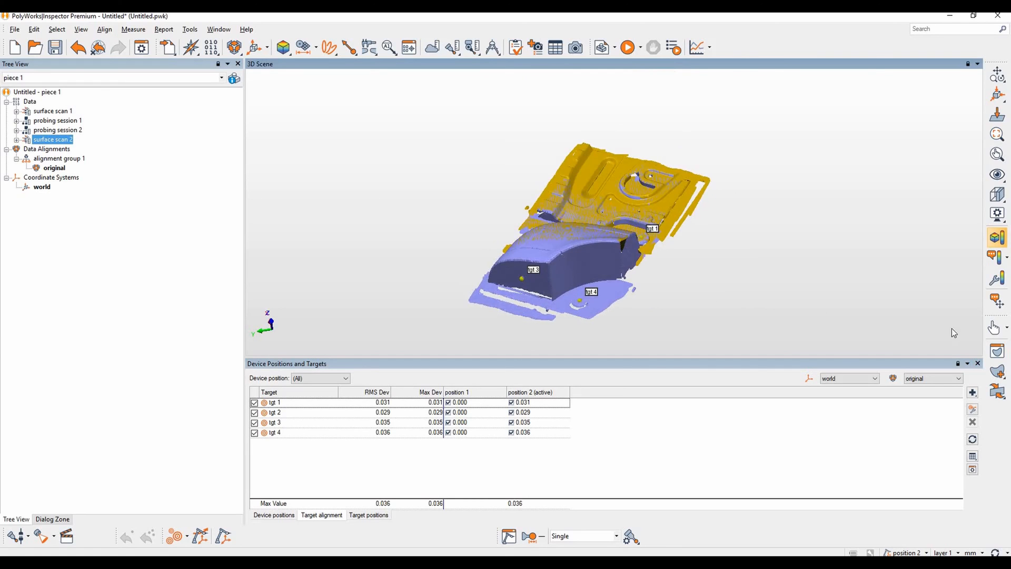